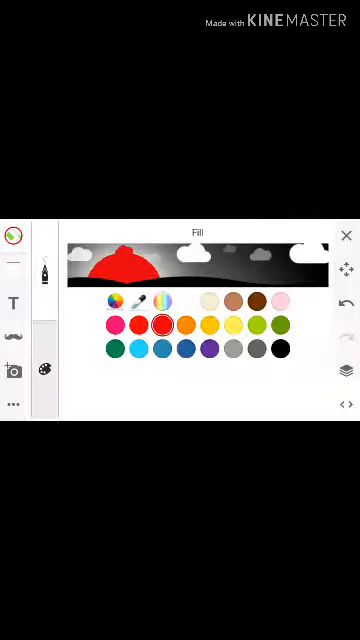
- Pick the black fill swatch so the red dome-shaped hill turns black
{"action": "left_click", "coordinate": [277, 349]}
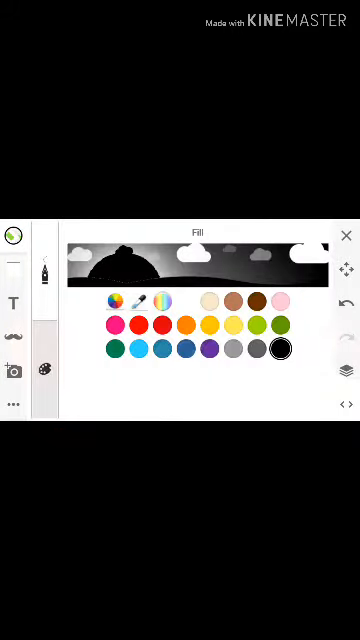